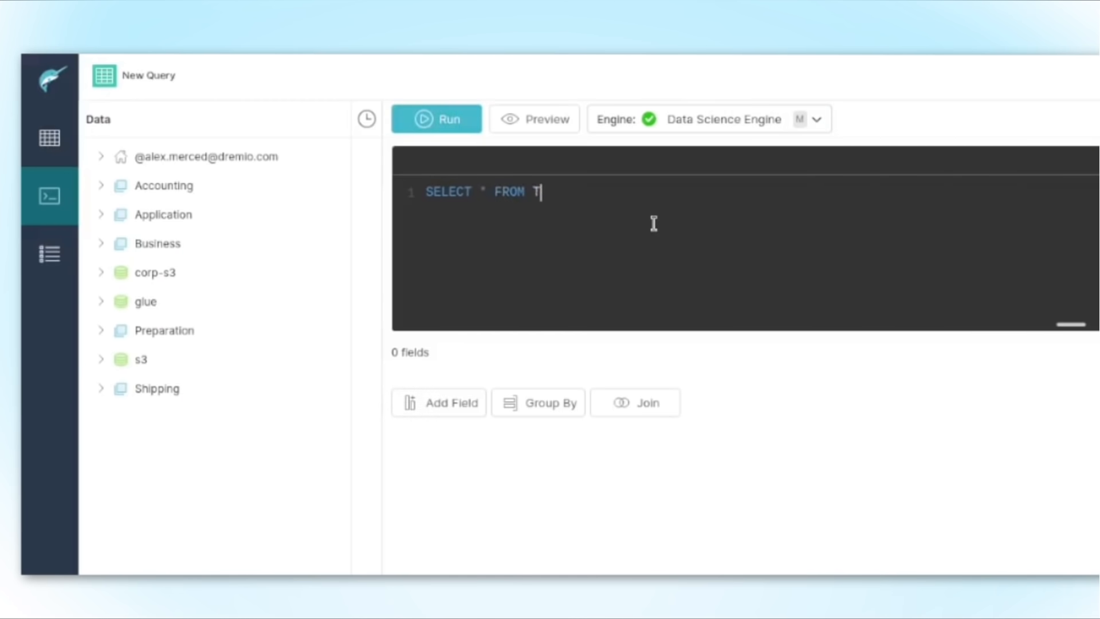
- Run 'SELECT Category, Count(*) FROM this_view GROUP BY Category;' and show the per-category counts
text(category FROM this_view;)
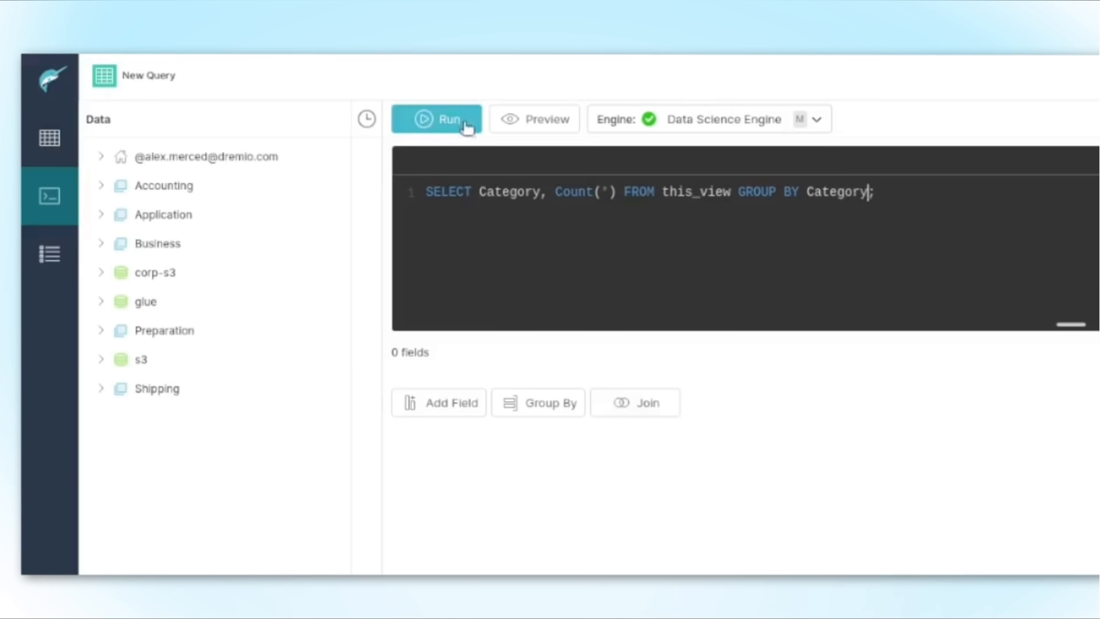
click(437, 118)
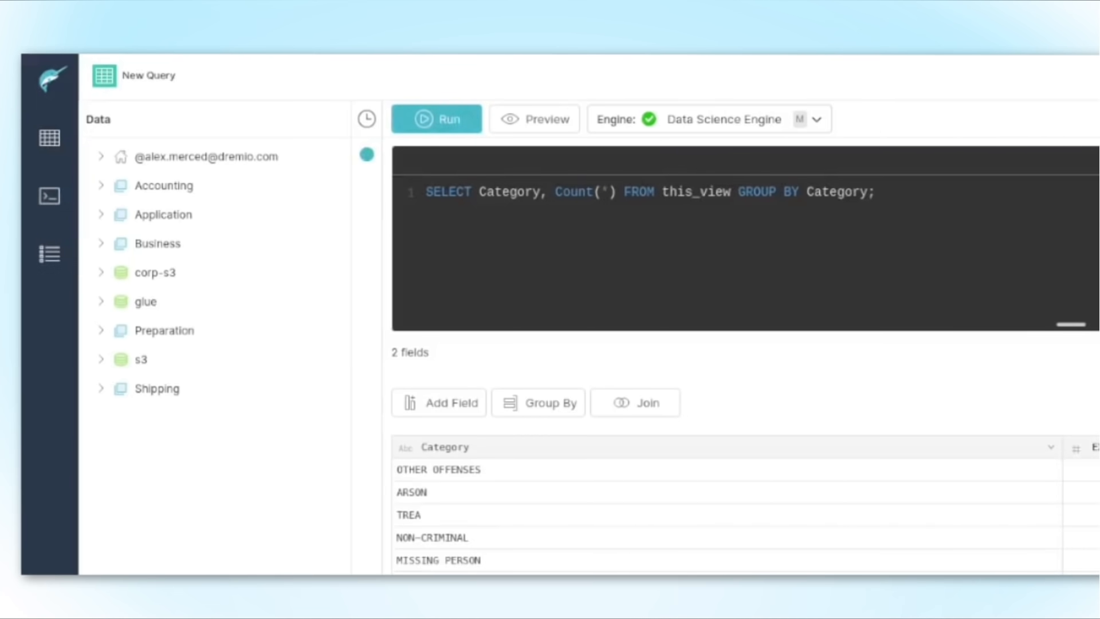